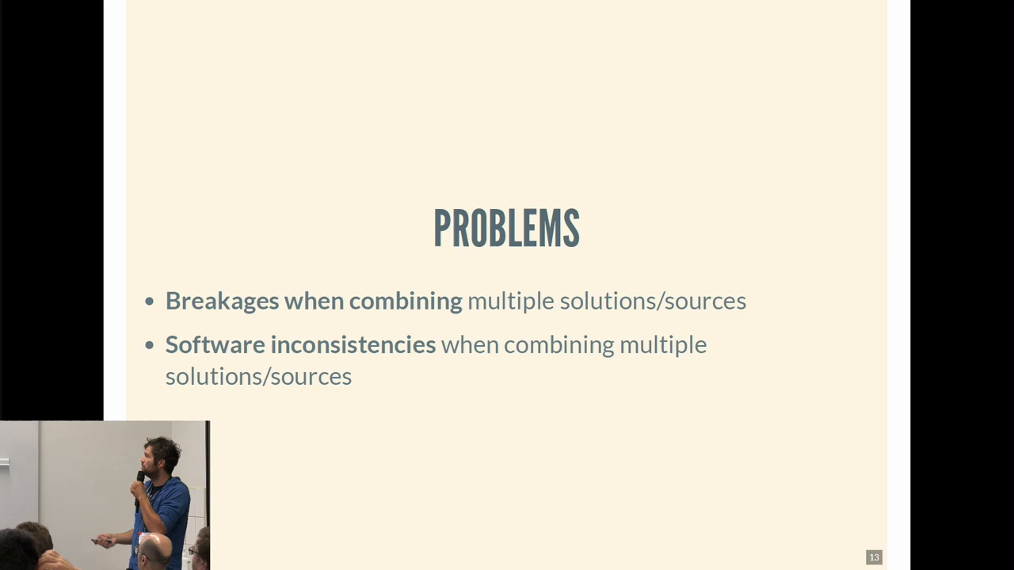
key(right)
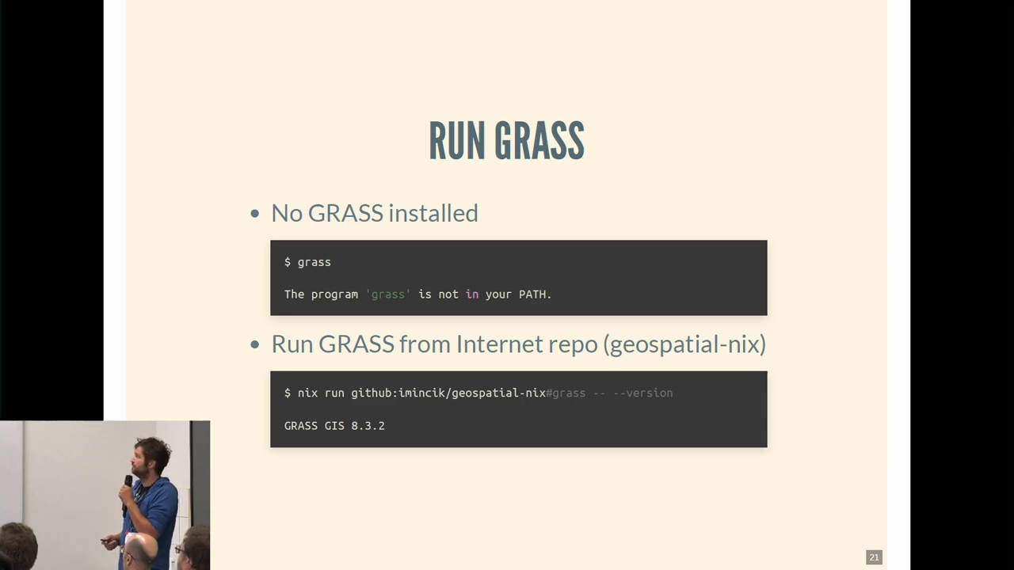
mouse_move(713, 66)
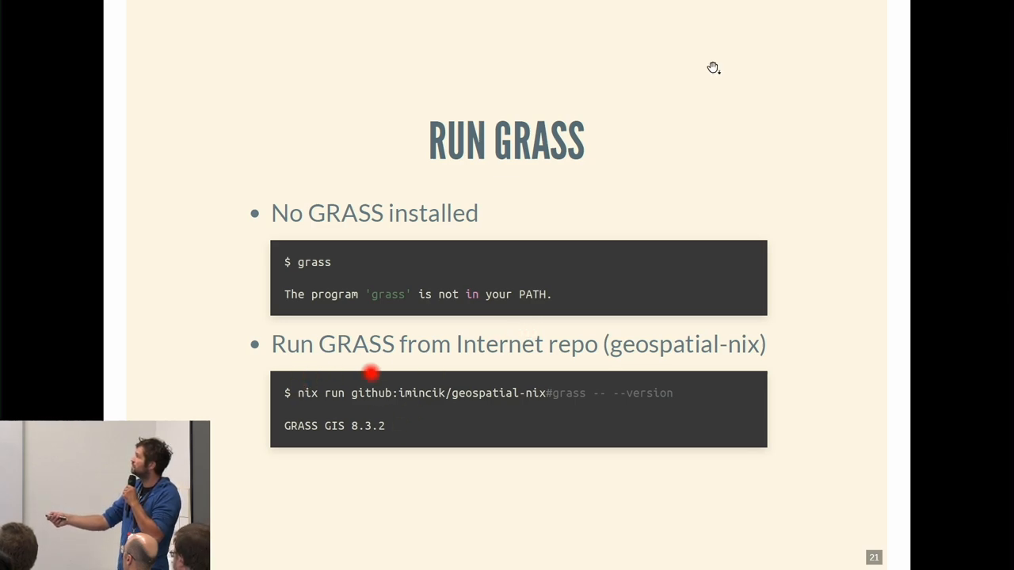
key(Right)
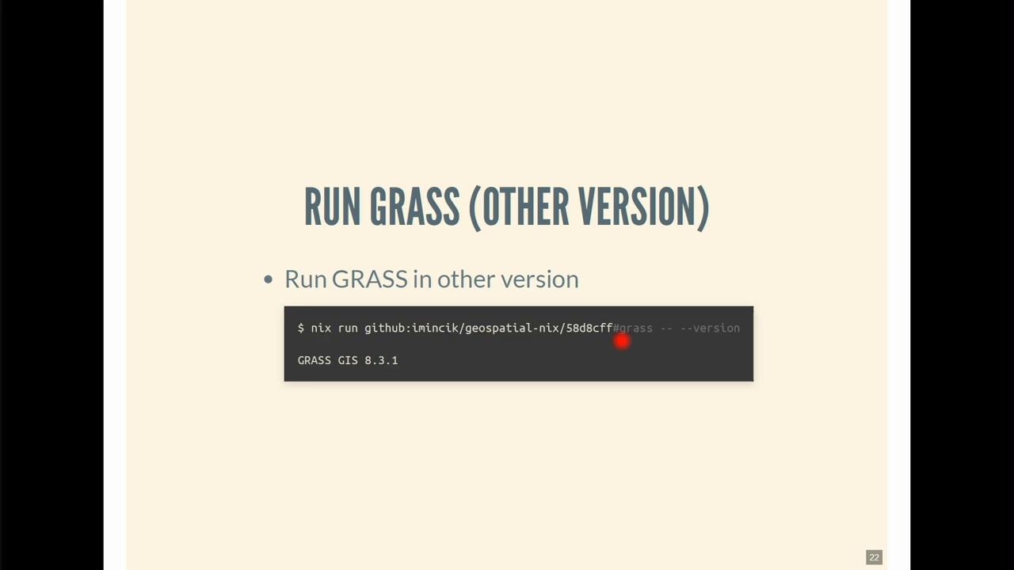
mouse_move(569, 331)
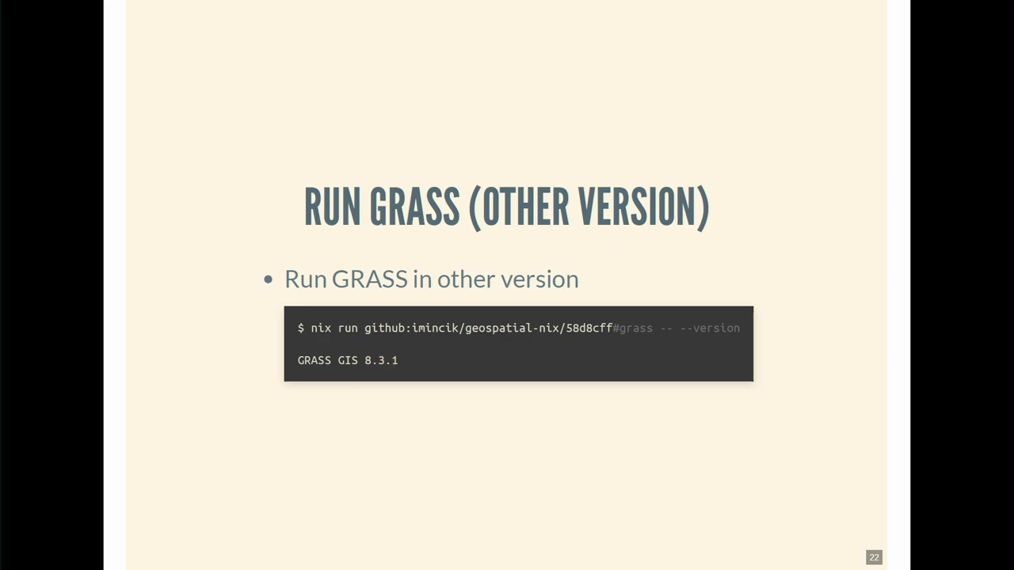
key(Right)
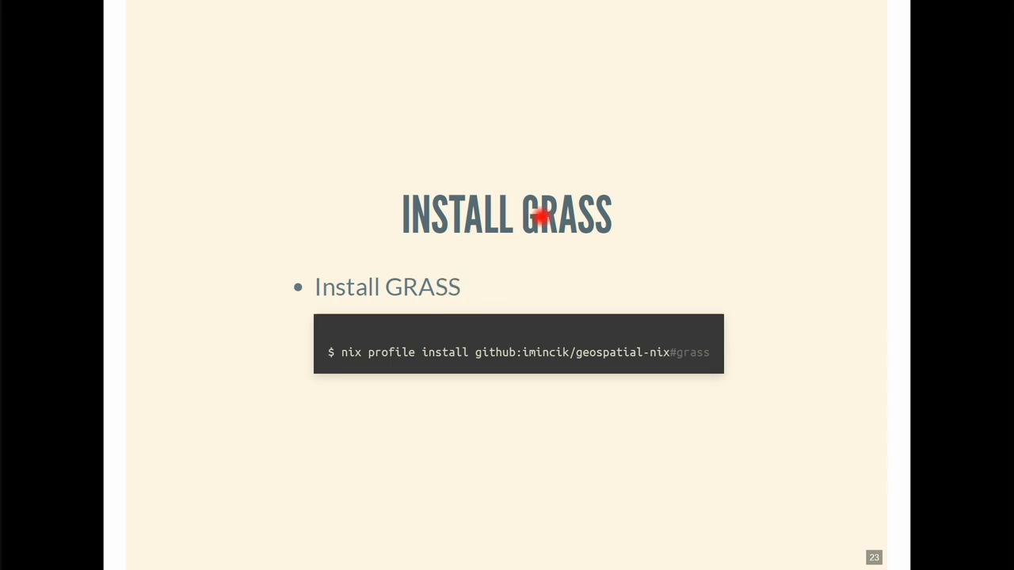
mouse_move(517, 334)
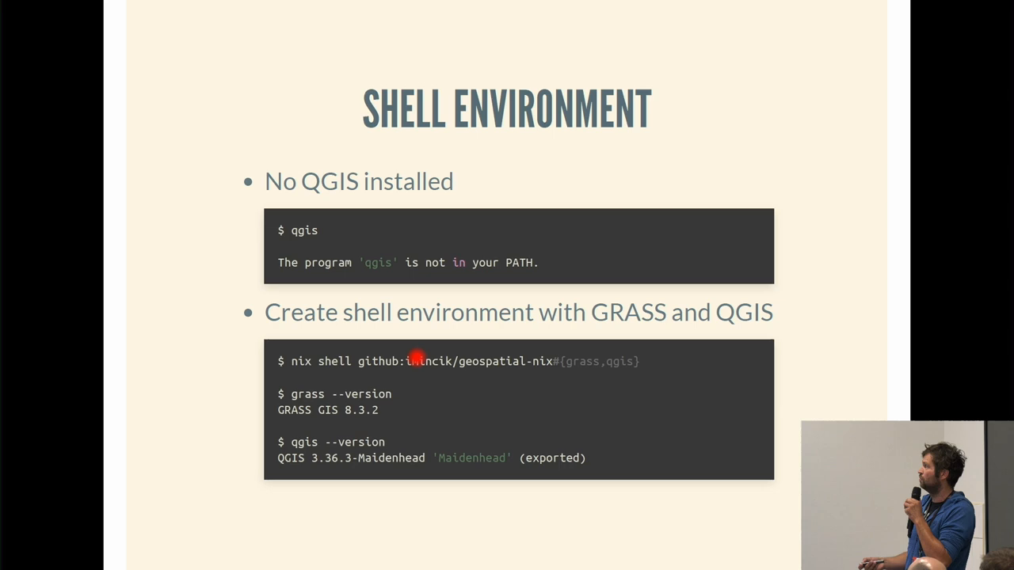
key(Right)
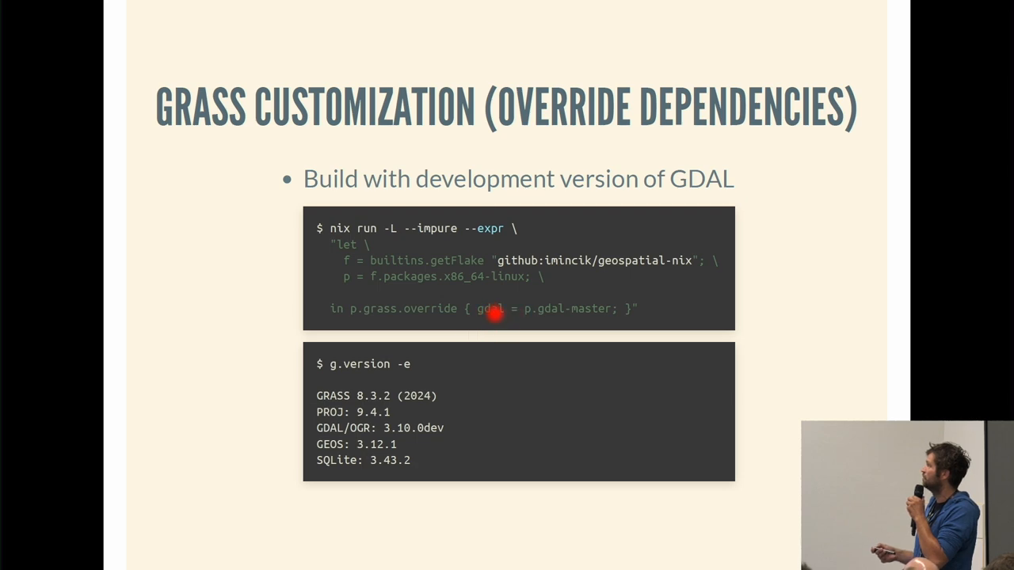
mouse_move(472, 361)
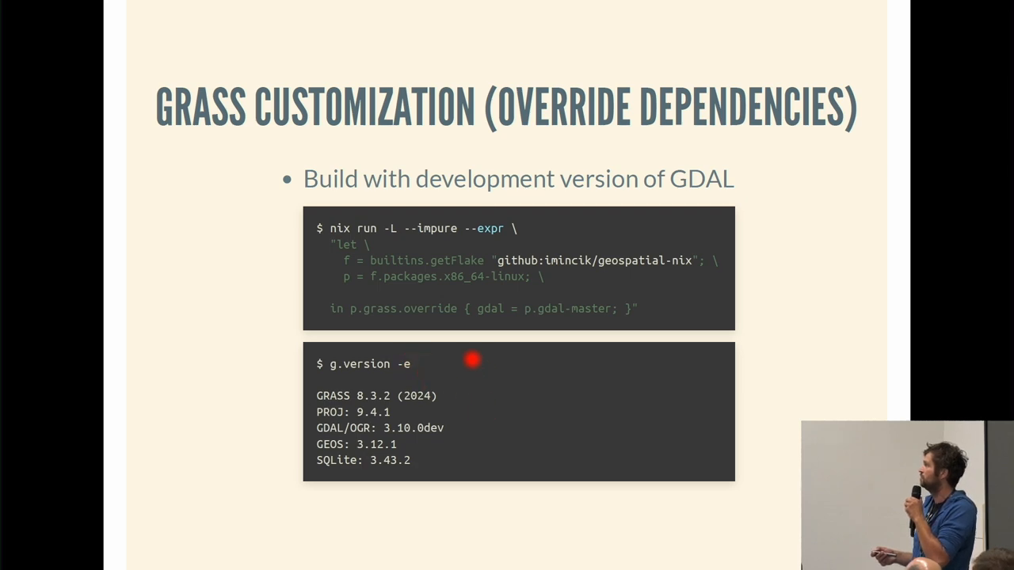
key(Right)
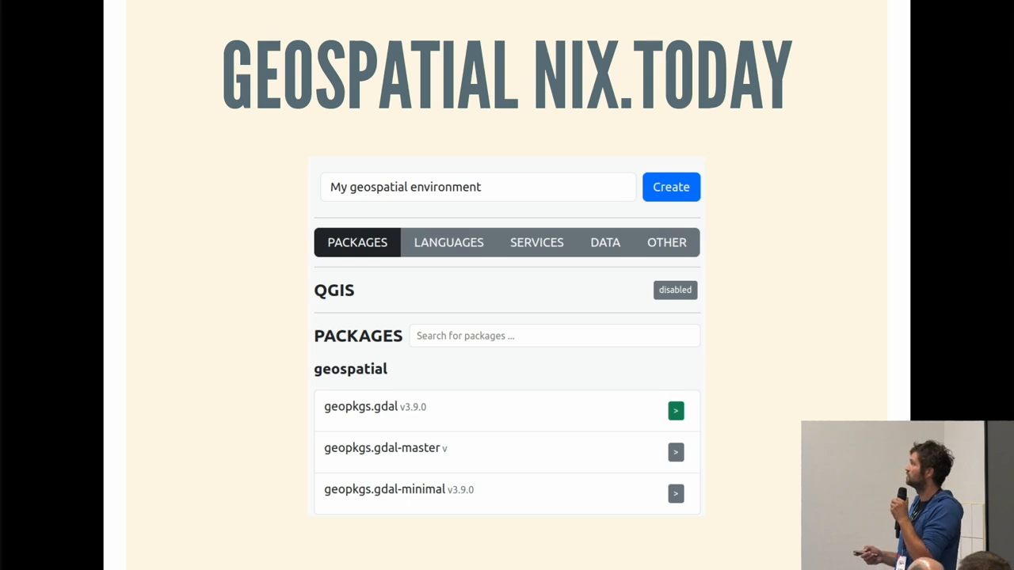
mouse_move(720, 49)
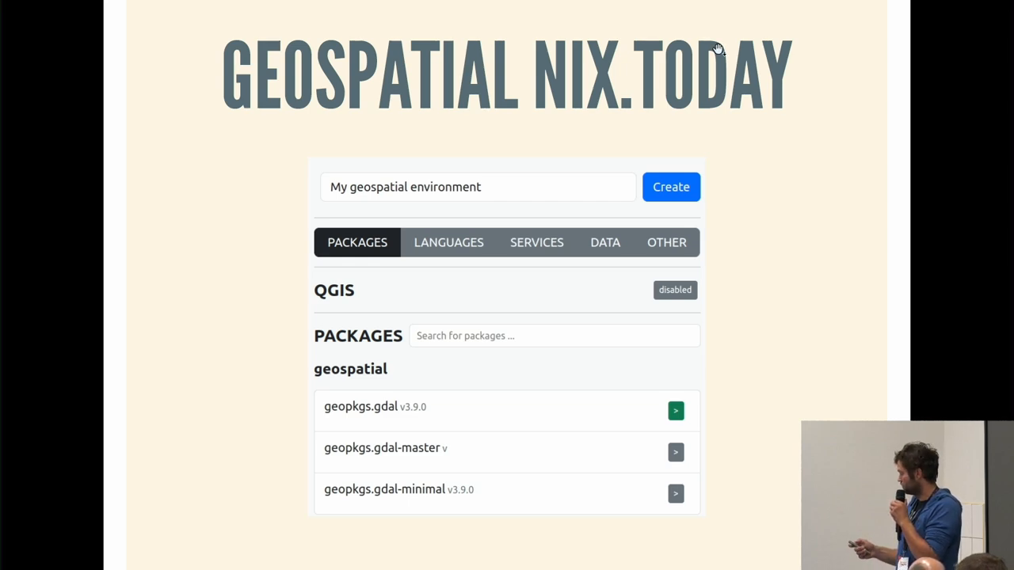
click(366, 212)
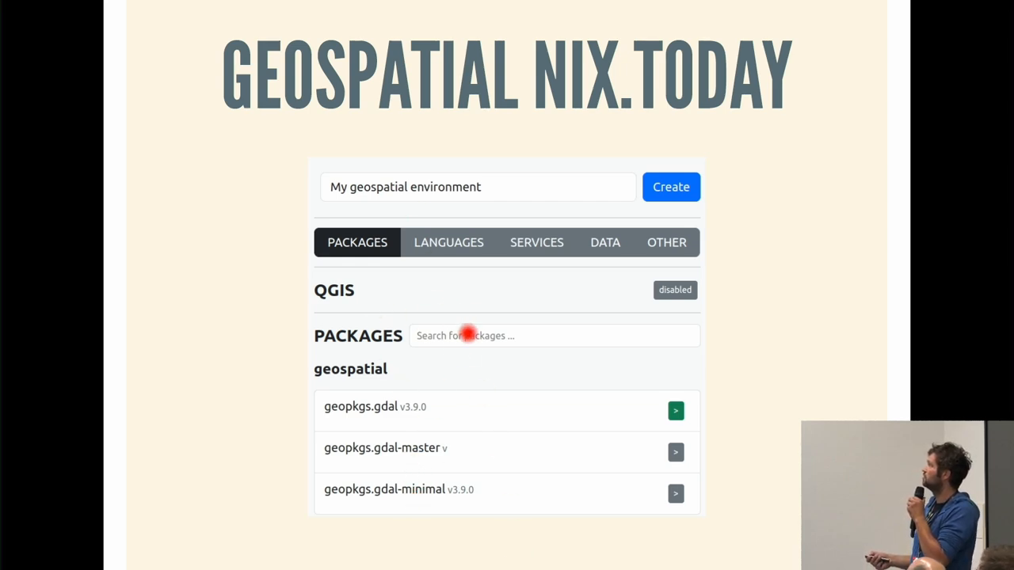
mouse_move(577, 301)
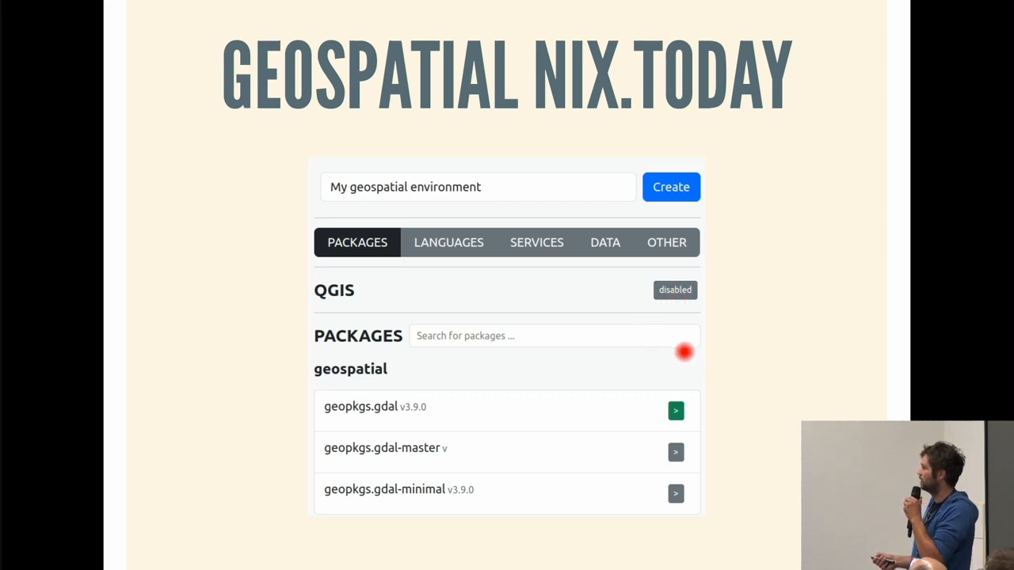
mouse_move(589, 444)
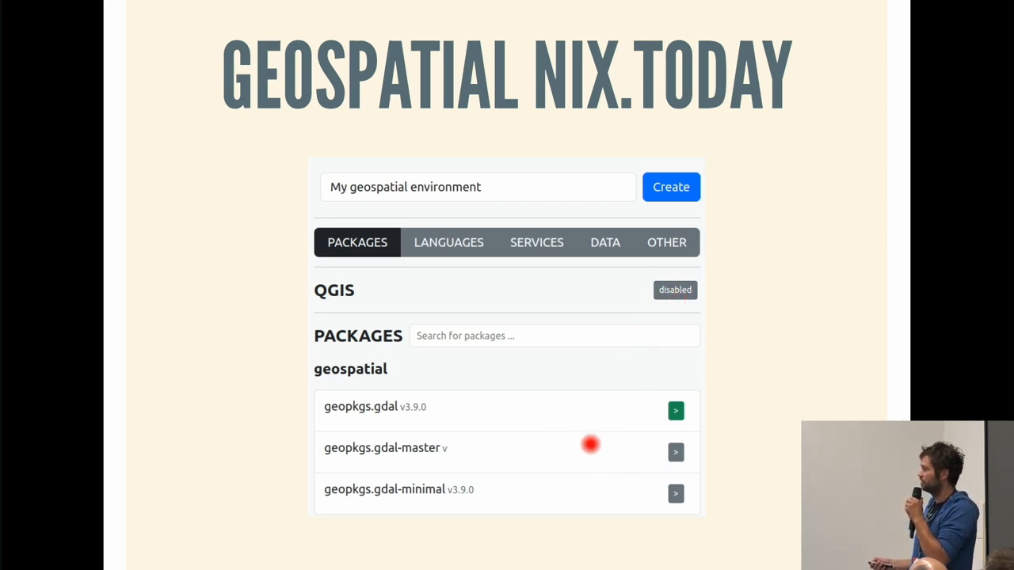
mouse_move(482, 371)
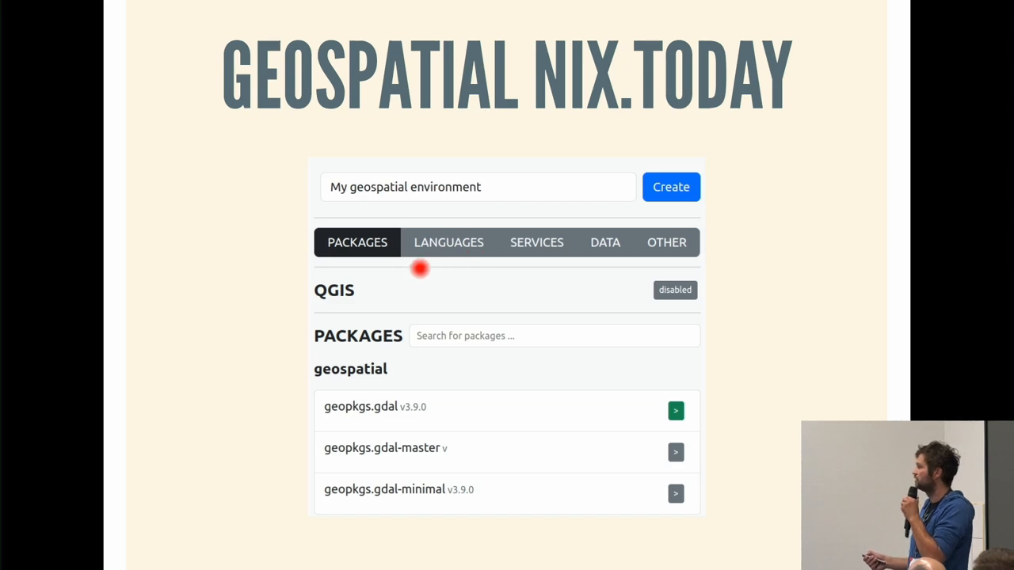
mouse_move(444, 284)
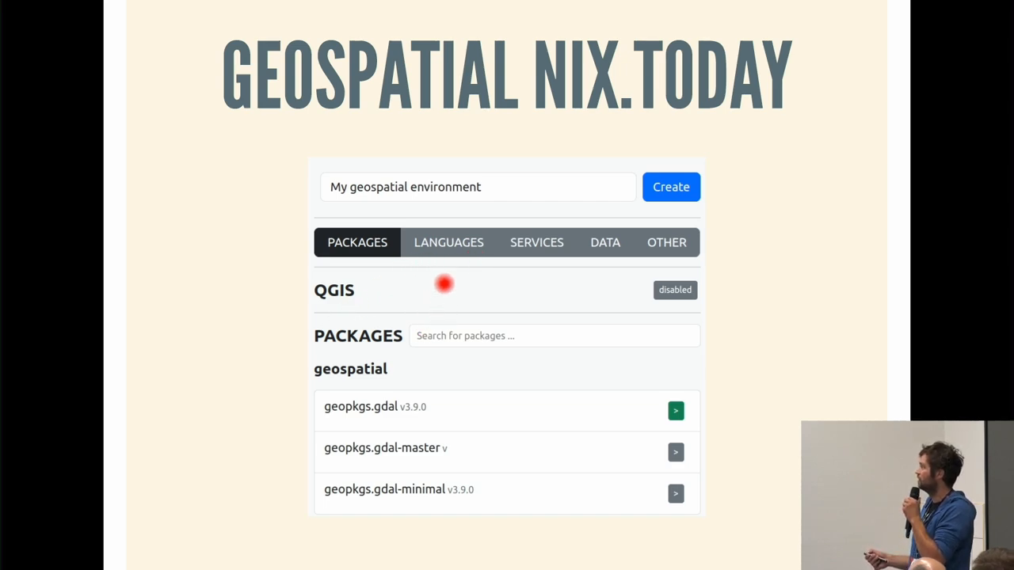
mouse_move(529, 243)
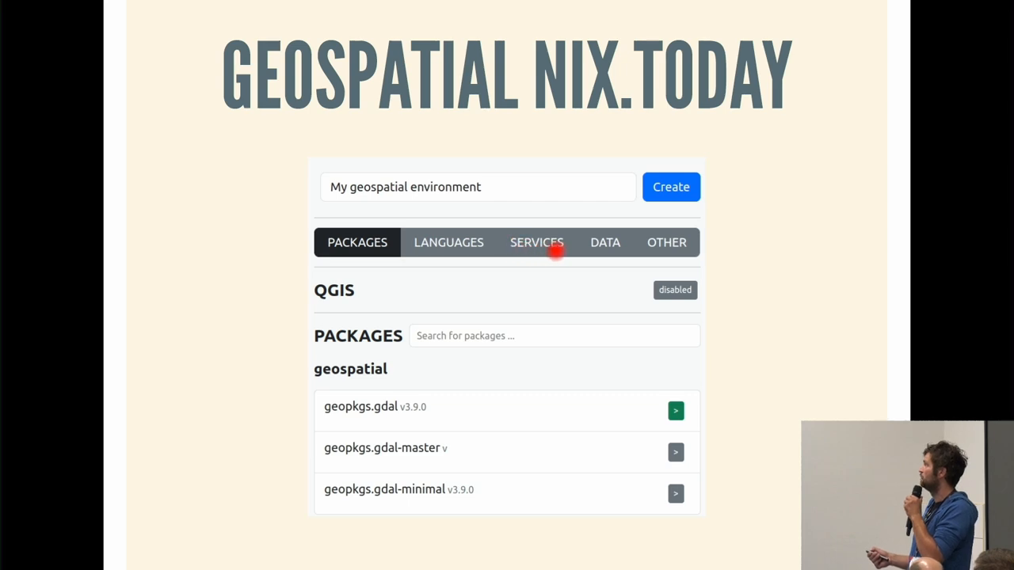
mouse_move(602, 257)
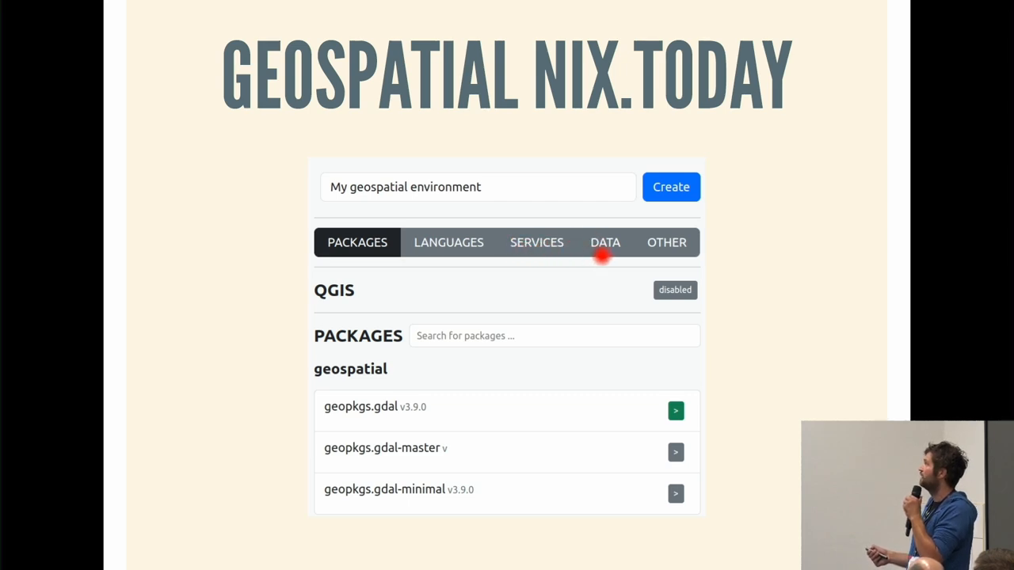